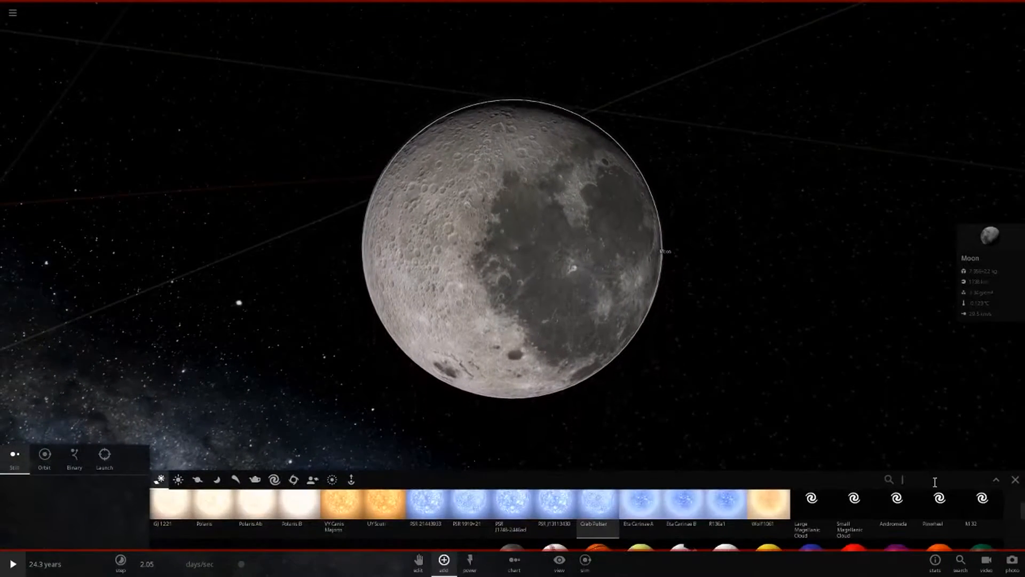
# Search the Add catalog for "hu" and place the Hulse pulsar near the Moon
pyautogui.write('hu')
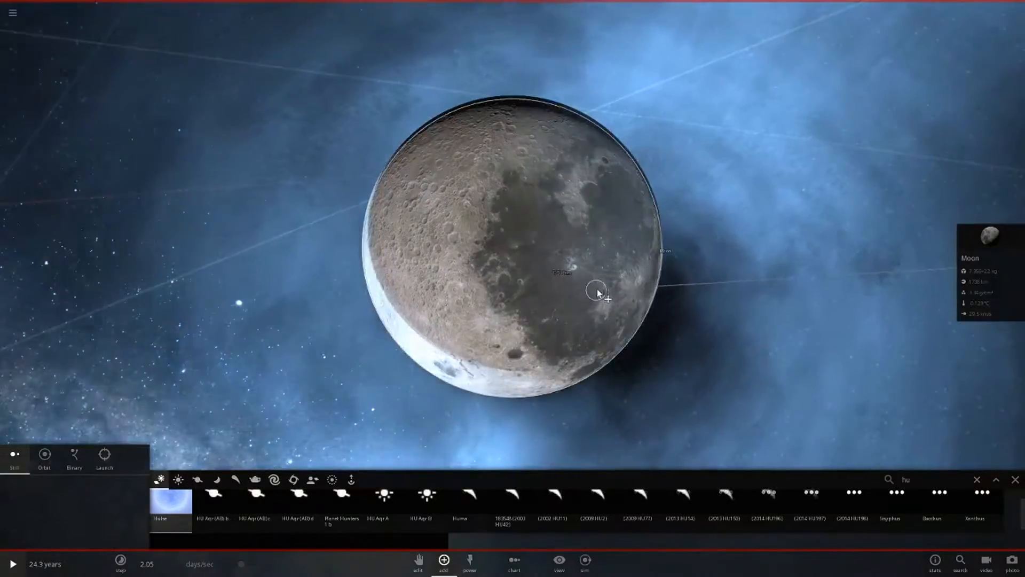
pyautogui.scroll(-3)
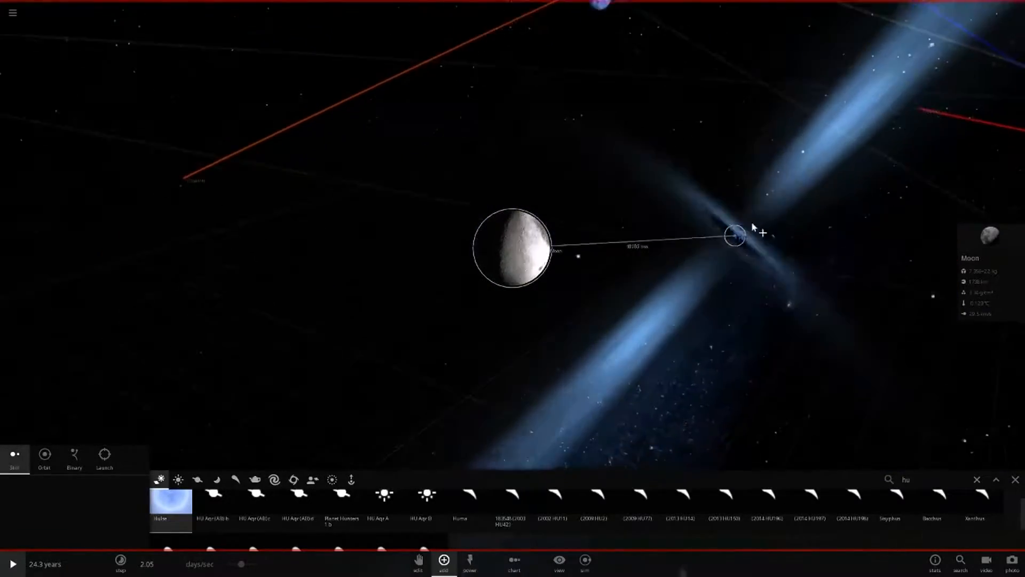
# Locate the Hulse pulsar near Earth and show its properties (1.80 suns, 12.2 km radius)
pyautogui.moveTo(752, 226); pyautogui.dragTo(517, 255)
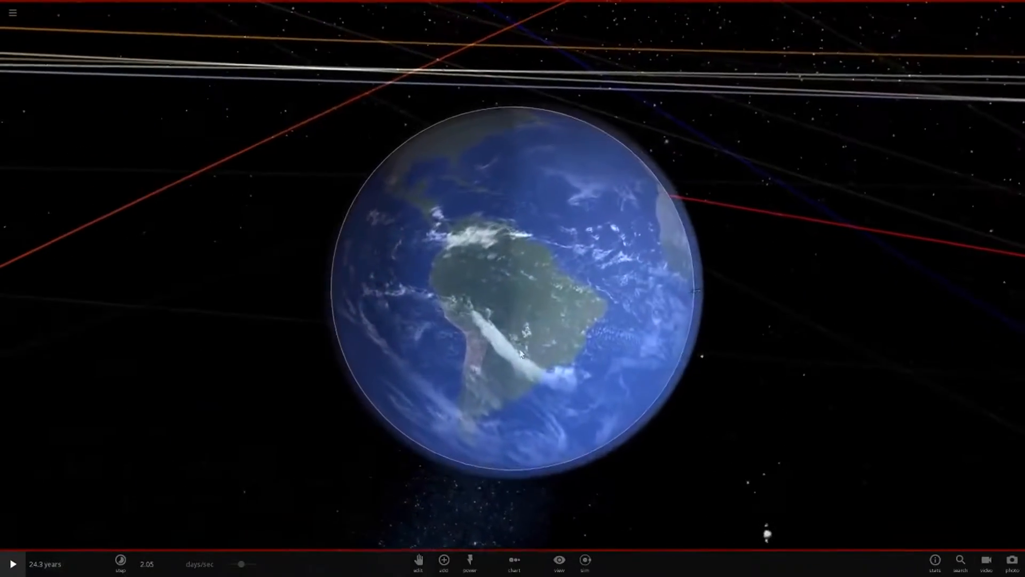
pyautogui.scroll(-3)
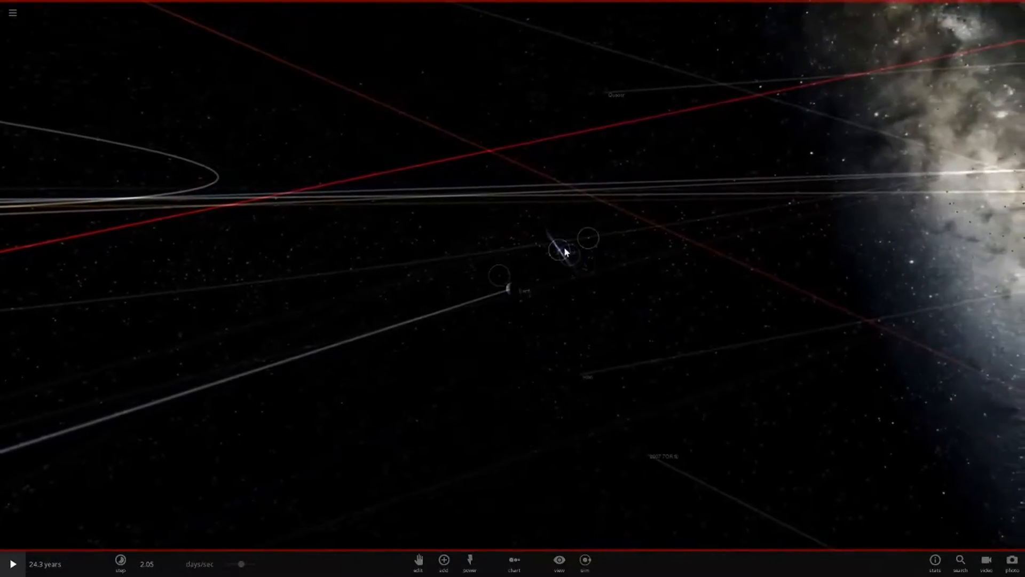
pyautogui.click(558, 254)
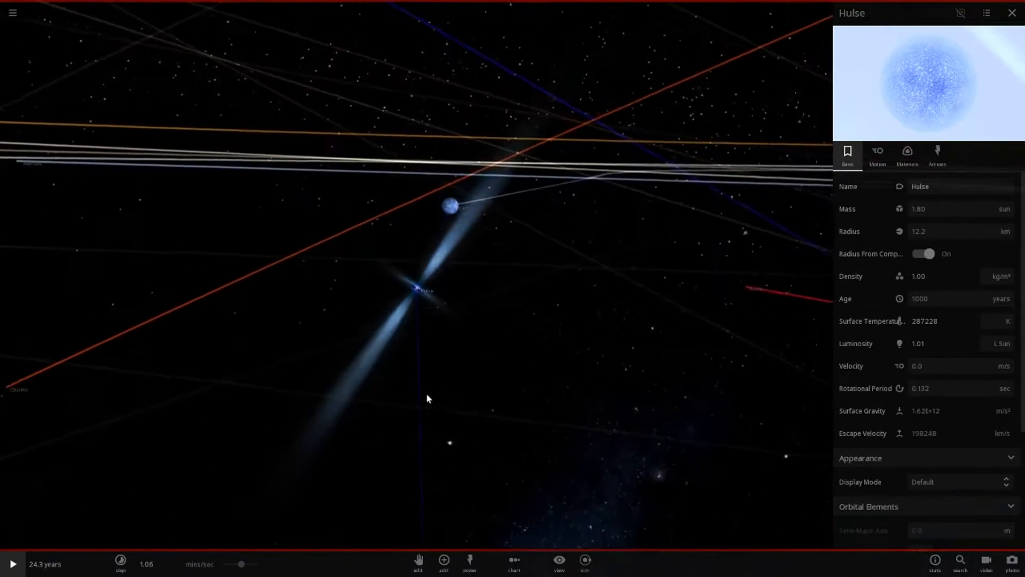
# Show Earth's properties, revealing it whitened and heated to about 3363 °C
pyautogui.click(121, 563)
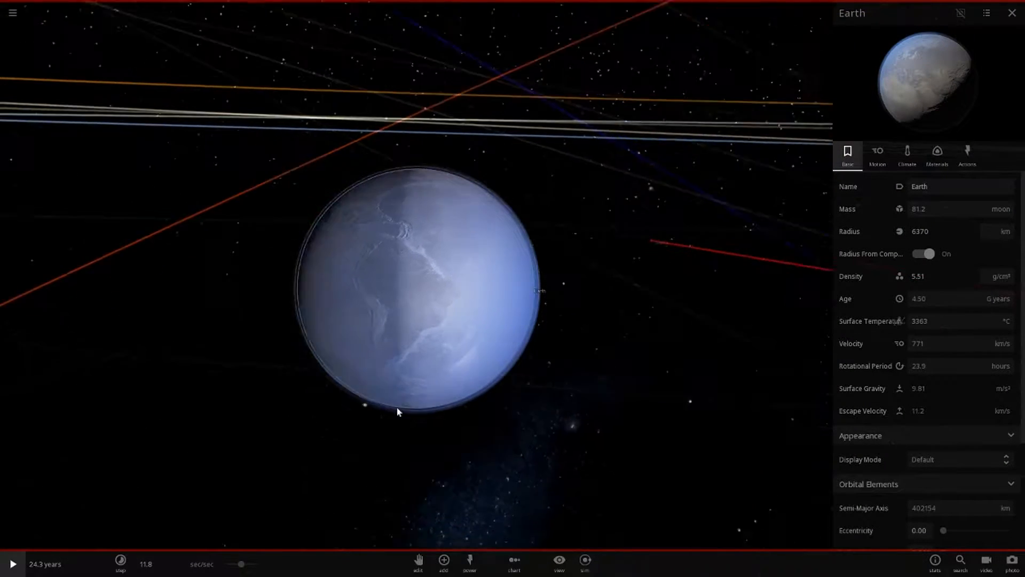
# Run the simulation and follow the pulsar as it collides with Earth
pyautogui.click(13, 564)
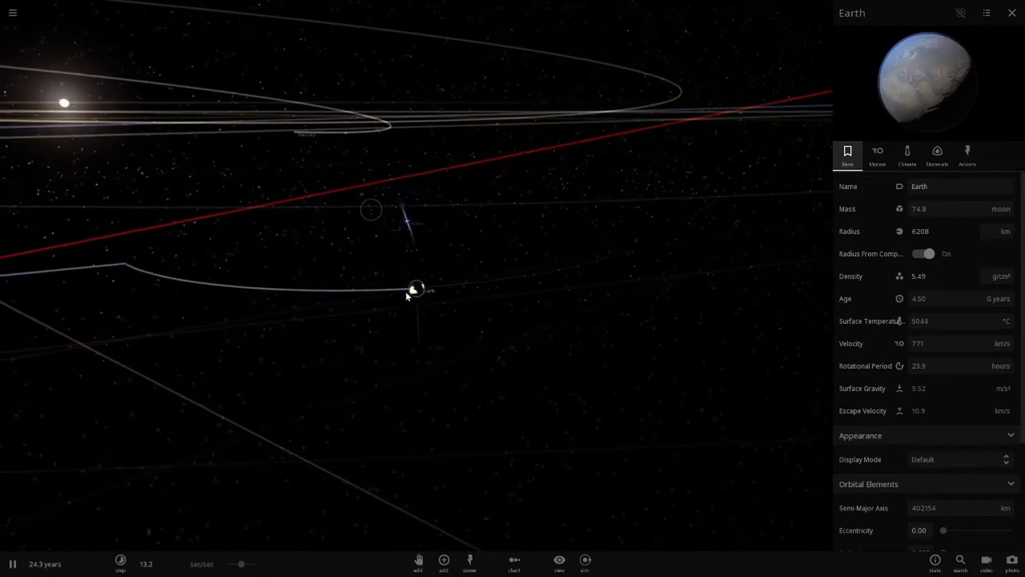
pyautogui.click(401, 241)
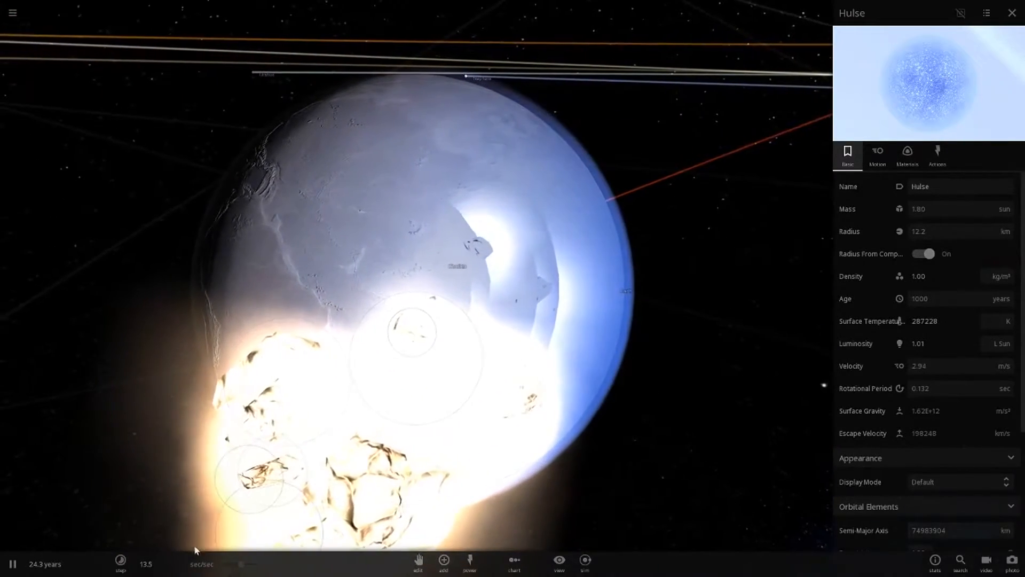
# Inspect Earth's remnant, now 2.68 Moon masses and 2155 km radius
pyautogui.click(120, 560)
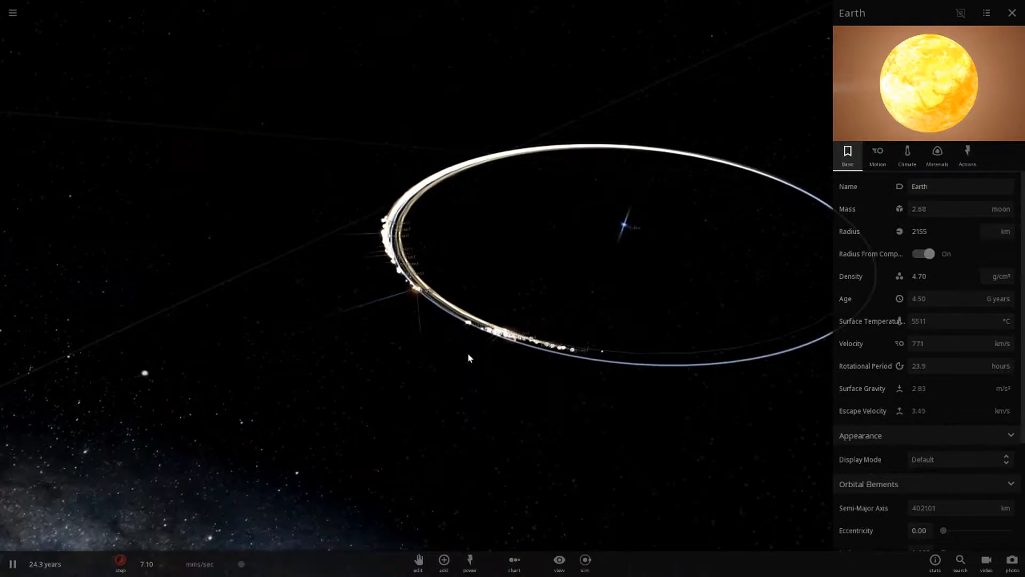
# Close Earth's panel, adjust the view display options and resume the paused simulation
pyautogui.click(1011, 13)
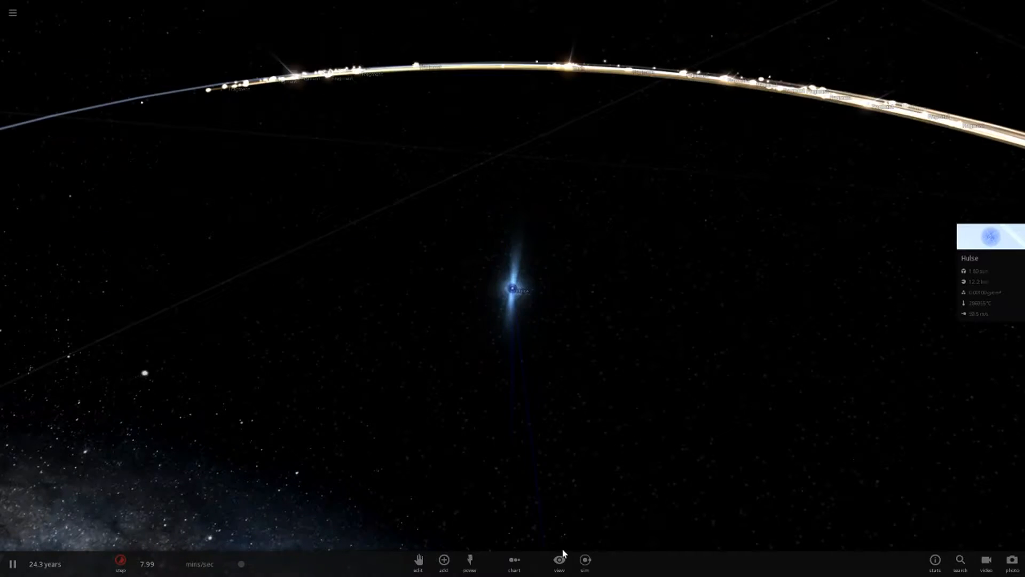
pyautogui.click(558, 560)
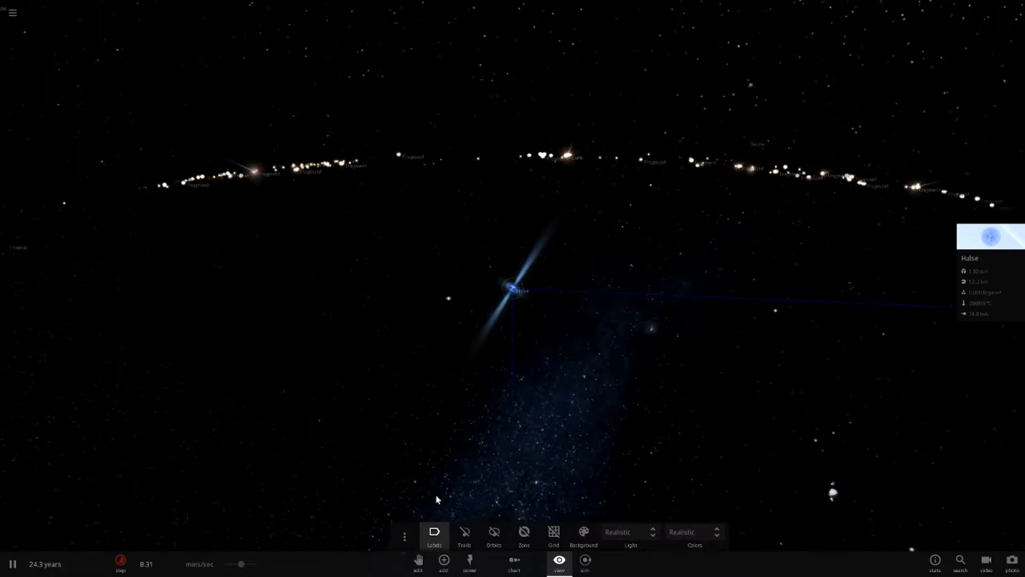
pyautogui.click(464, 536)
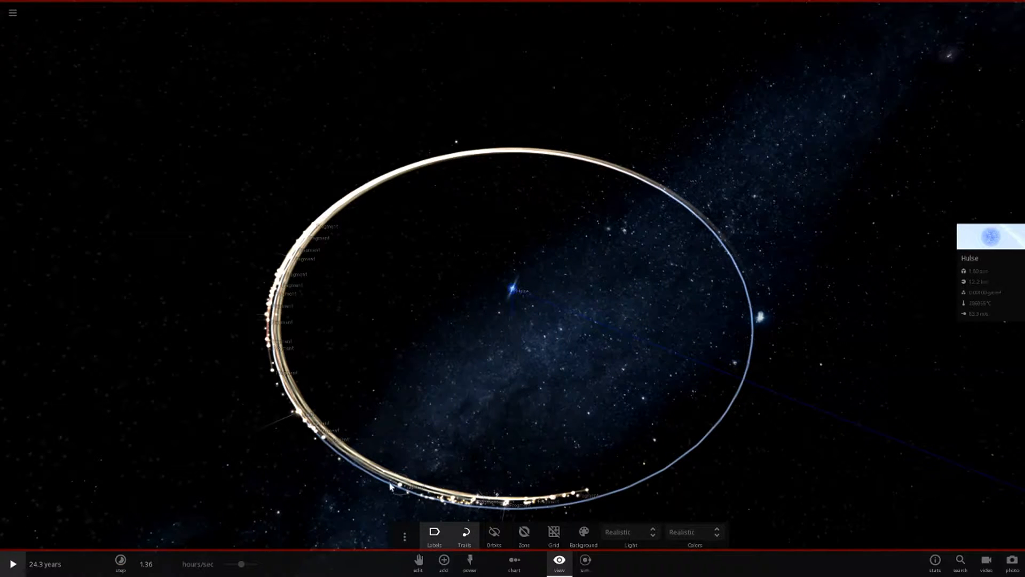
pyautogui.click(959, 564)
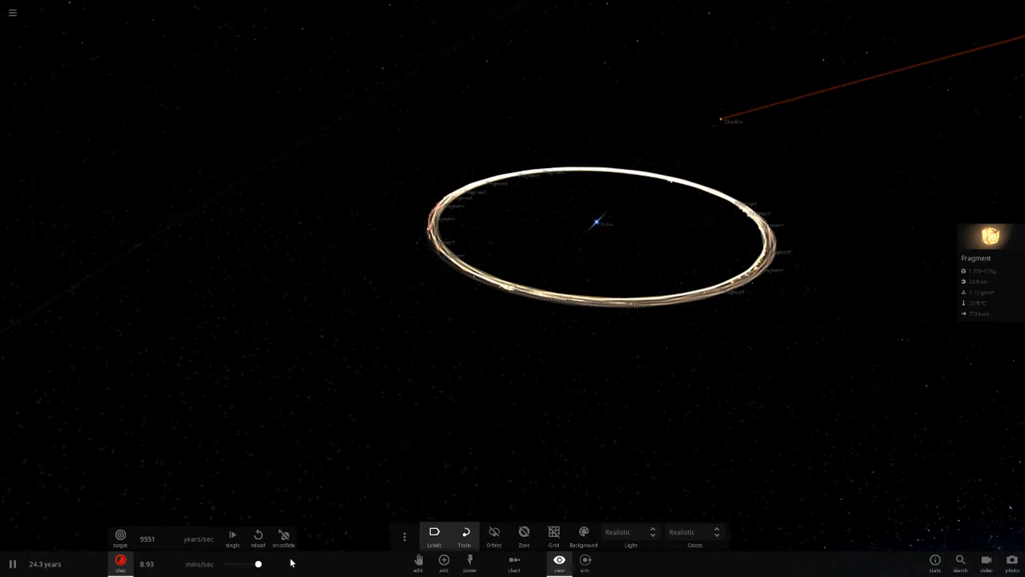
# Briefly show the list of bodies, then dismiss it
pyautogui.click(960, 560)
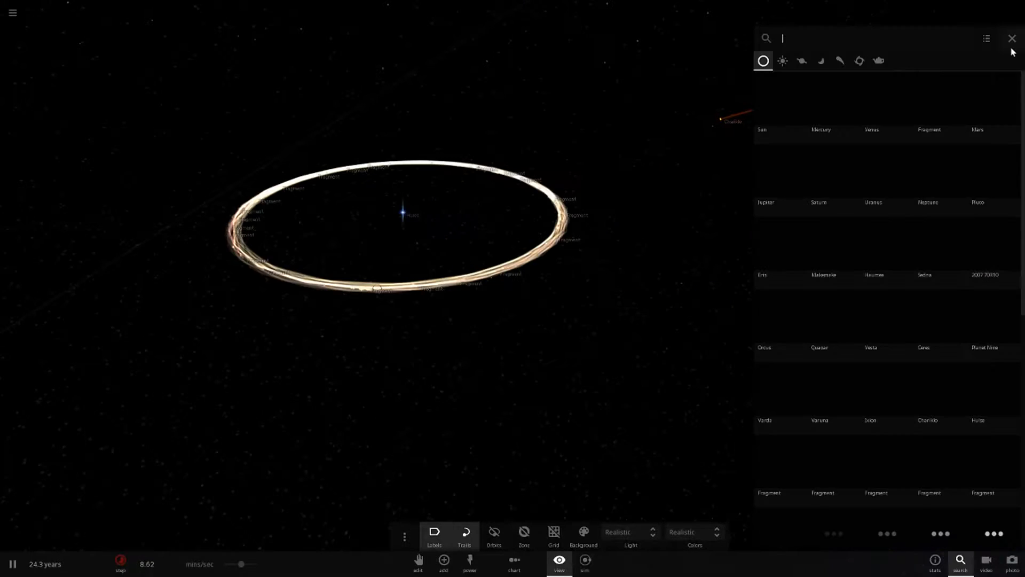
pyautogui.click(1011, 38)
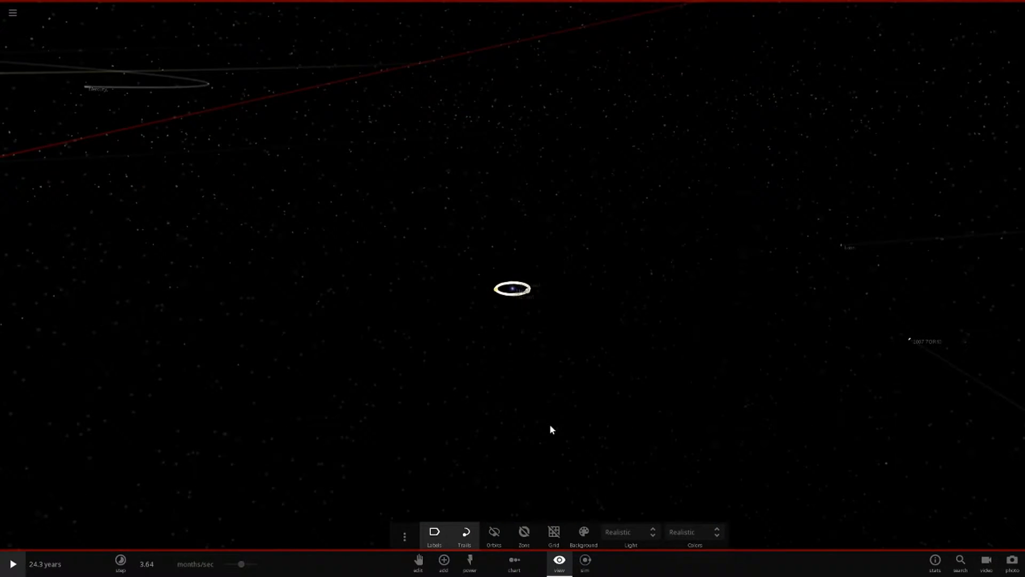
# Switch the View bar to show orbit paths instead of trails
pyautogui.click(493, 536)
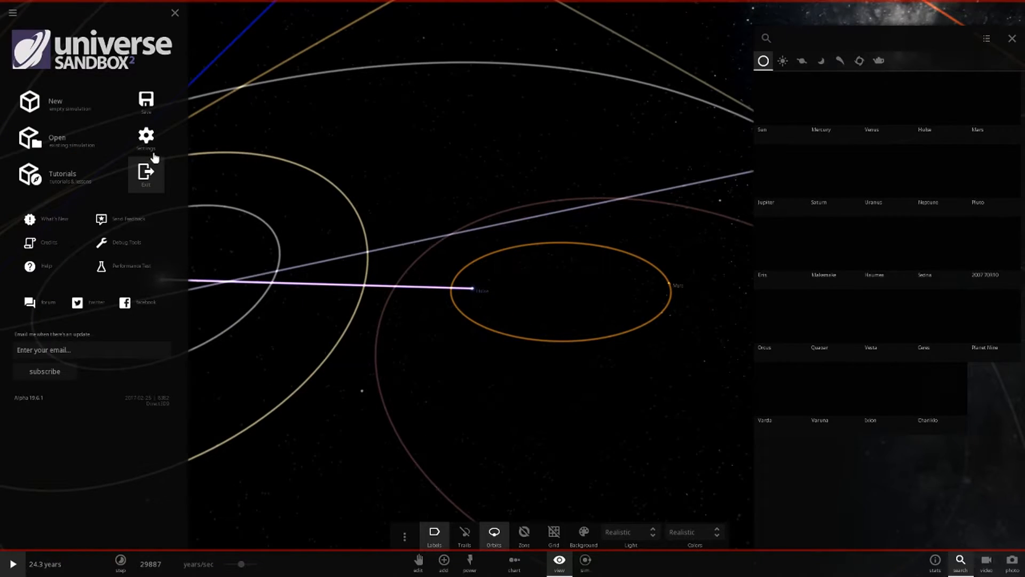
# Review the Graphics settings and choose a quality level
pyautogui.click(146, 139)
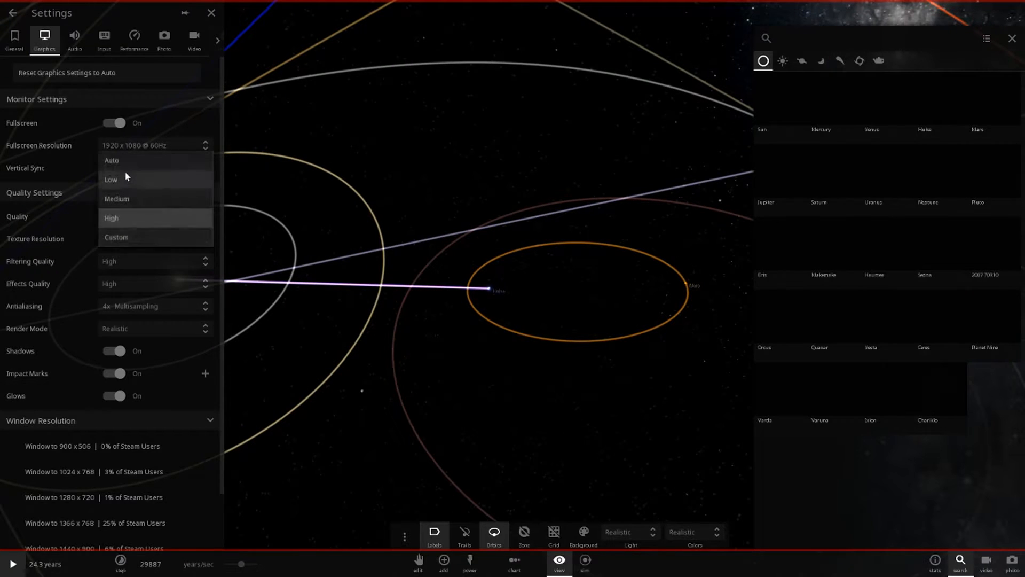
pyautogui.click(110, 180)
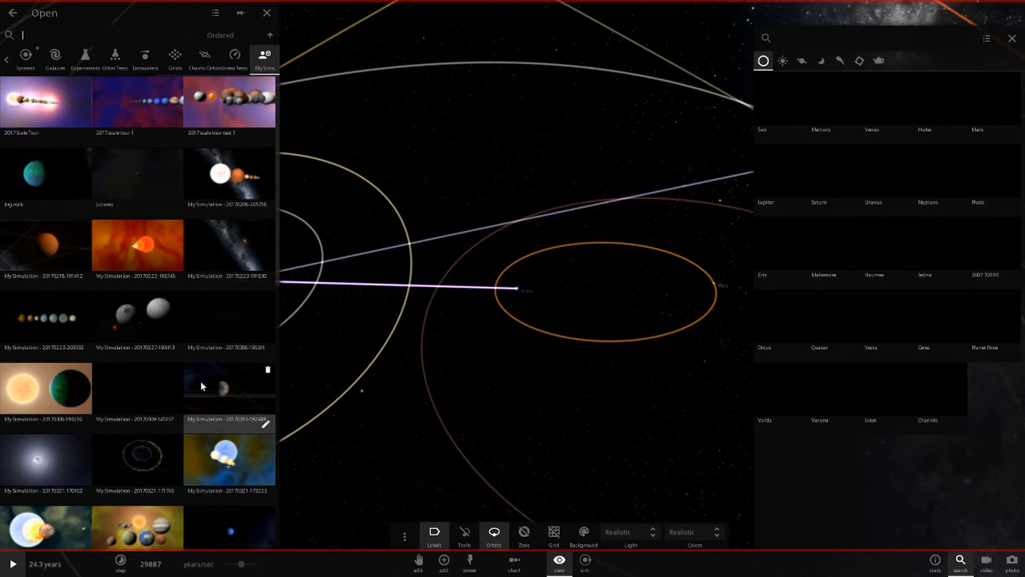
pyautogui.moveTo(119, 464)
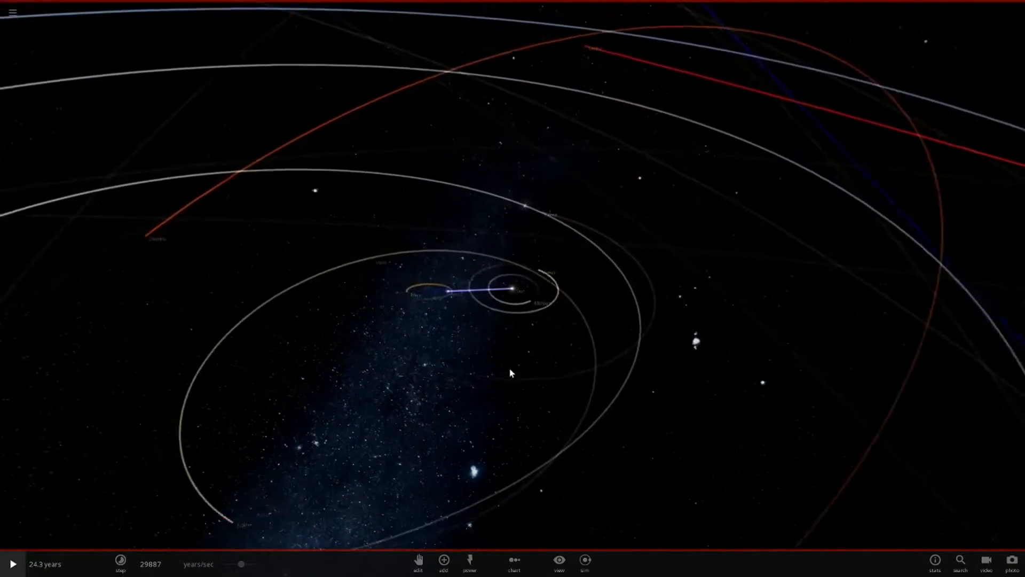
# Lower the simulation speed to days per second in the time-step controls
pyautogui.click(121, 564)
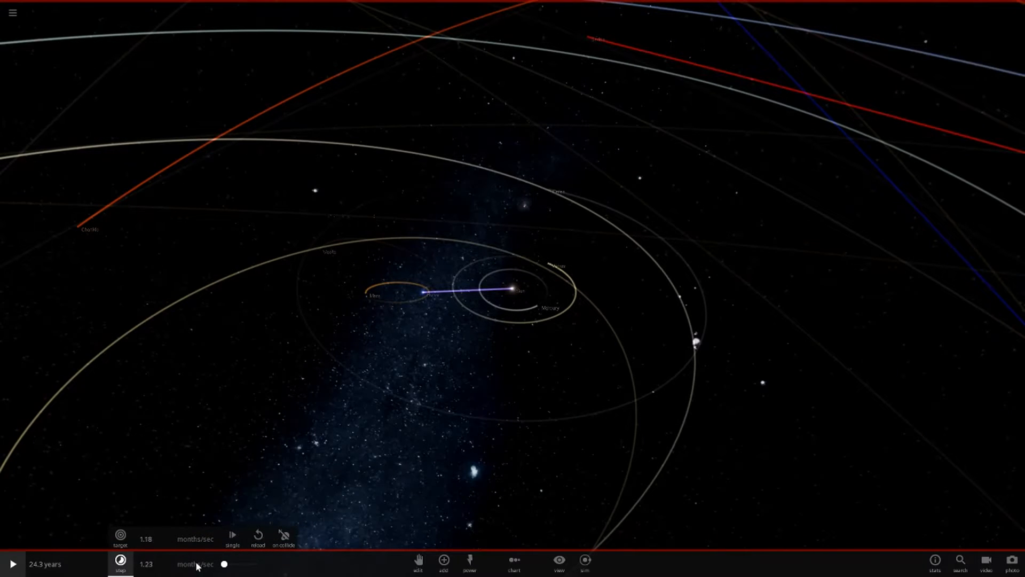
pyautogui.click(12, 564)
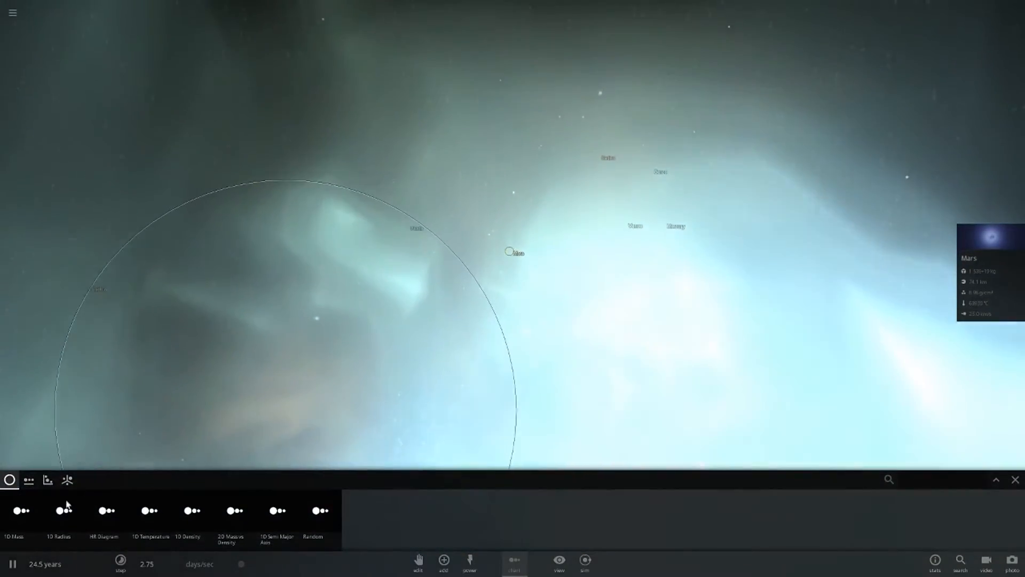
# Run the simulation to about 63.8 million years and zoom in on Neptune's details
pyautogui.click(63, 517)
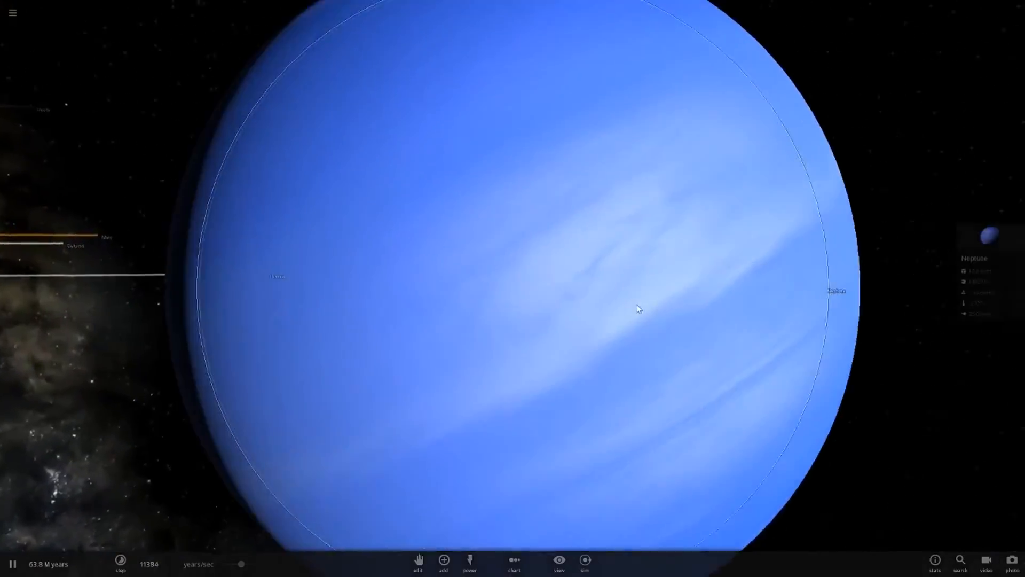
pyautogui.scroll(-3)
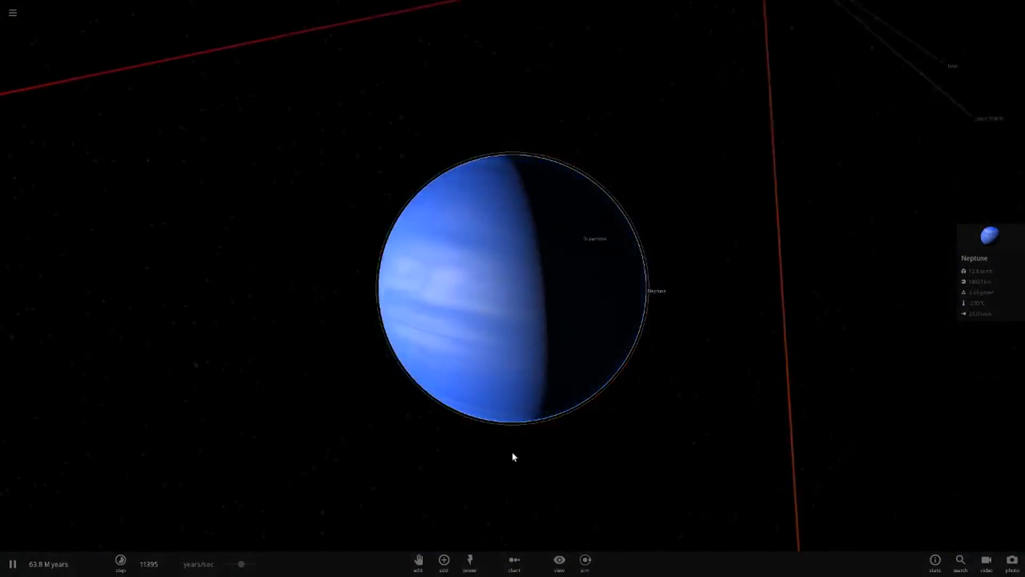